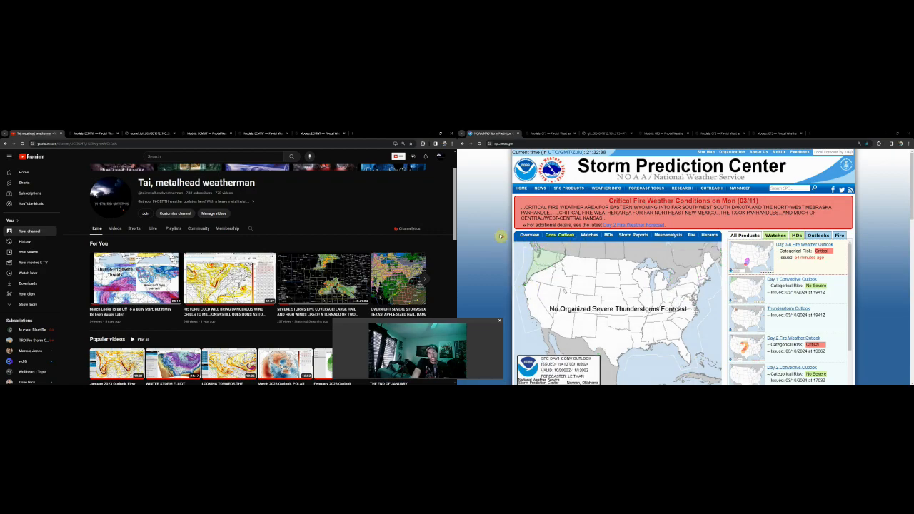
Scroll the SPC homepage to reach the Day 2 Fire Weather Outlook for March 10, 2024.
scroll("down", 3)
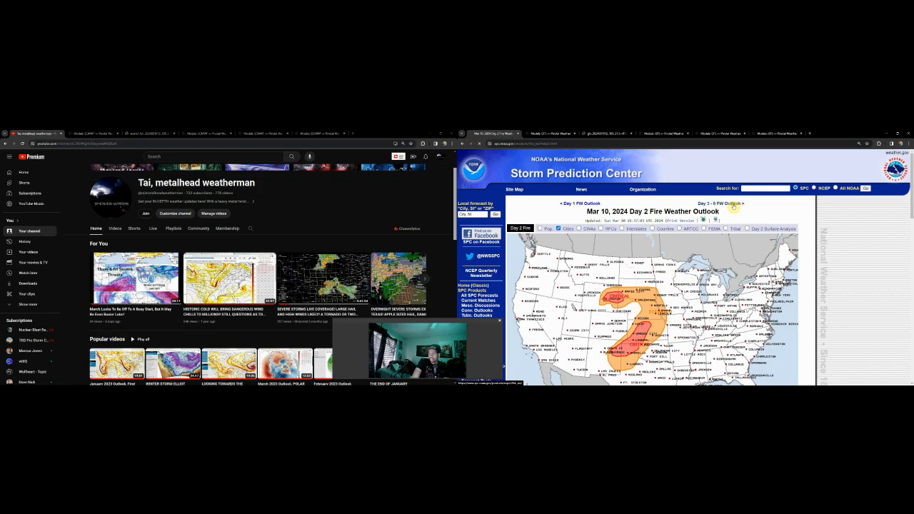
Go to the Day 4-8 Severe Weather Outlook showing the highlighted area over Texas.
left_click(721, 204)
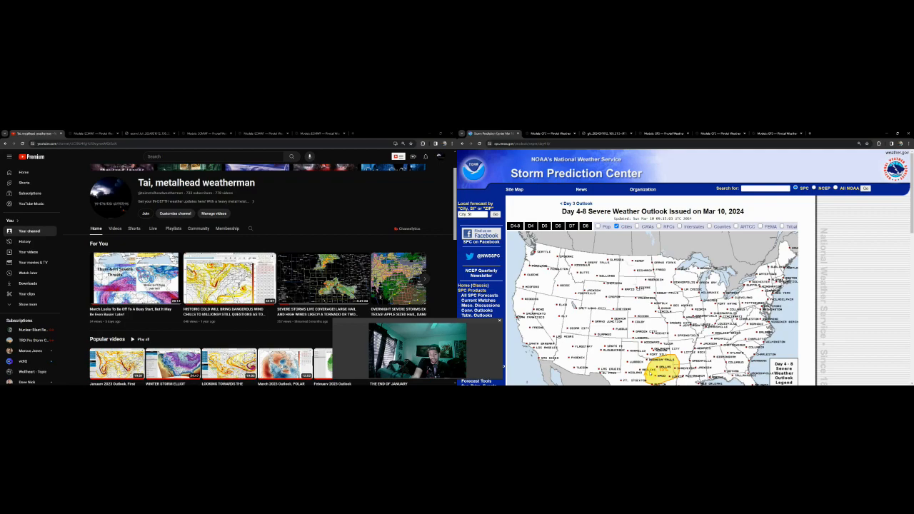
View another Day 4-8 outlook day, then bring up the ECMWF 500 mb height and wind map.
left_click(530, 226)
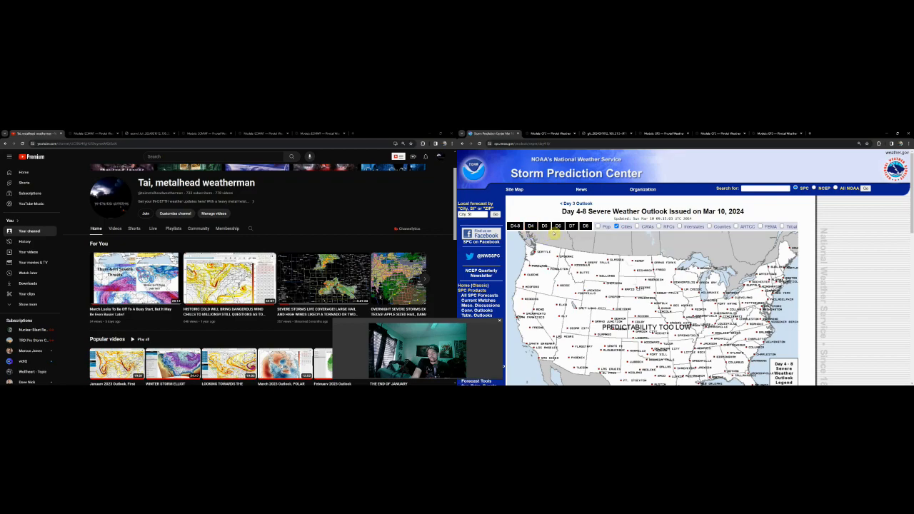
left_click(571, 227)
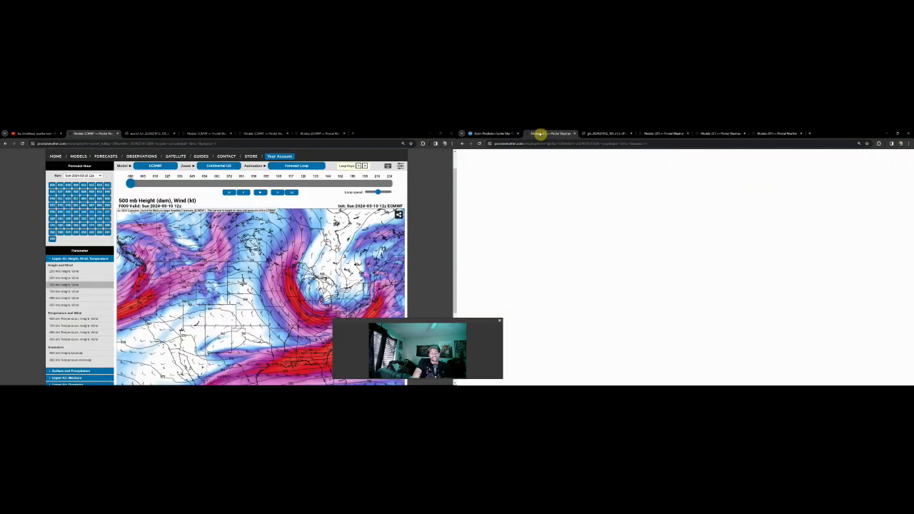
Open the GFS 500 mb wind map beside the ECMWF 500 mb map.
left_click(551, 133)
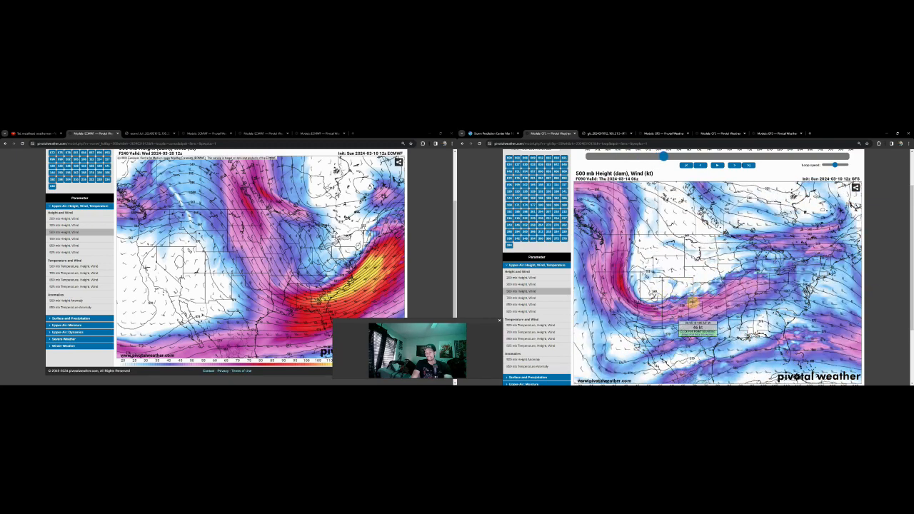
Show the ECMWF and GFS forecast soundings with SARS sounding analogs side by side.
left_click(734, 165)
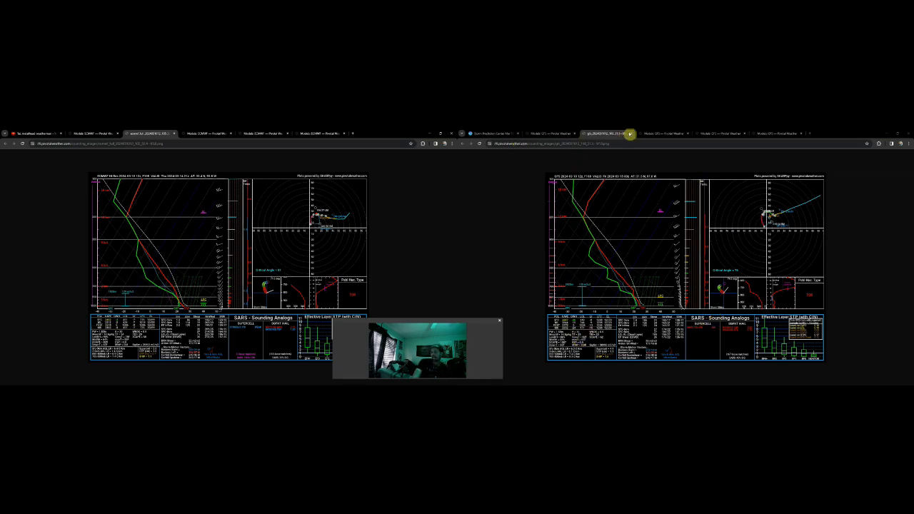
Return to the GFS 500 mb wind map, now valid Monday, March 11.
left_click(650, 133)
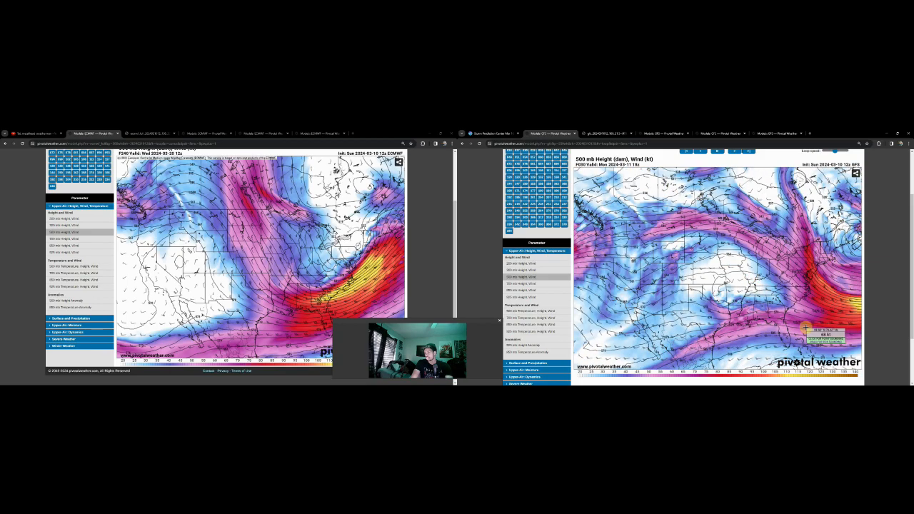
Step the GFS 500 mb forecast from F129 through F282 to F312, Saturday March 23 12z.
left_click(734, 151)
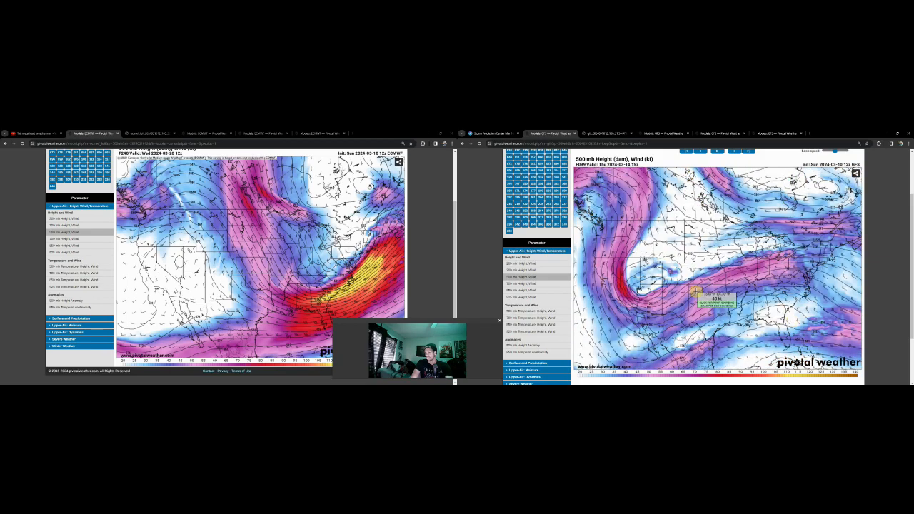
left_click(734, 151)
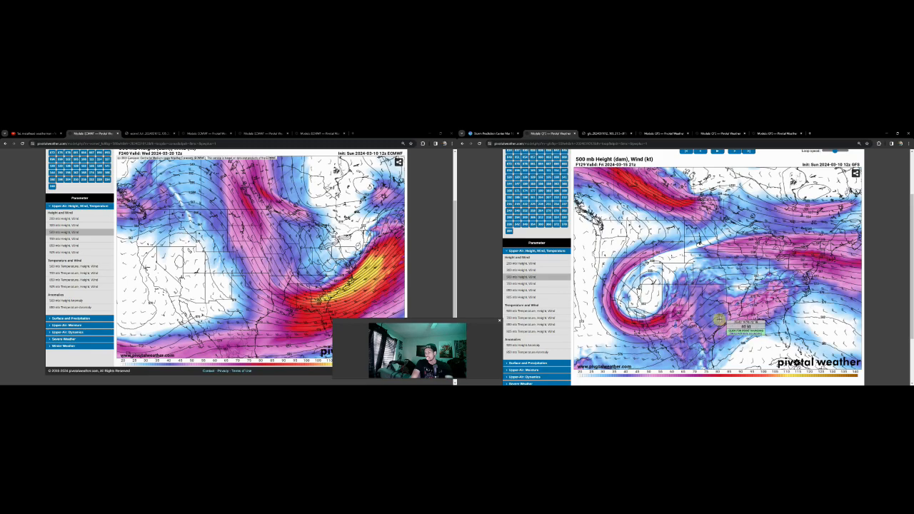
left_click(734, 151)
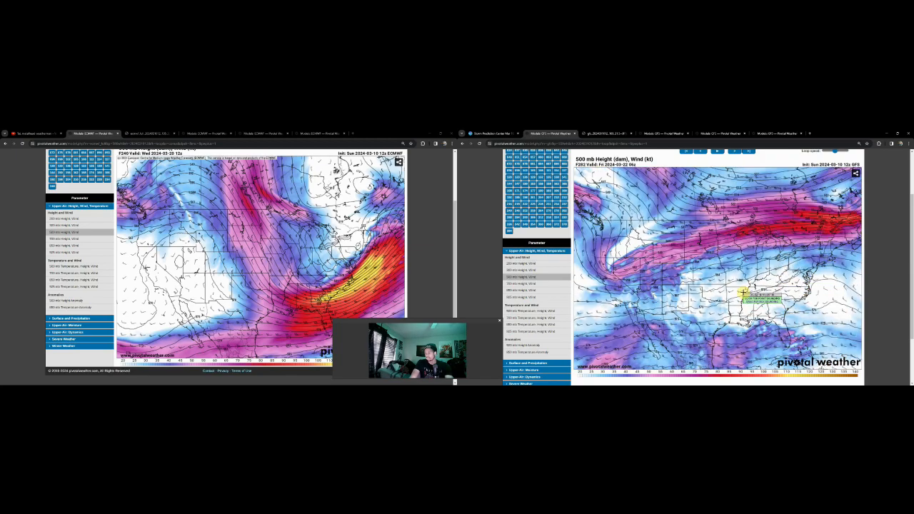
left_click(734, 151)
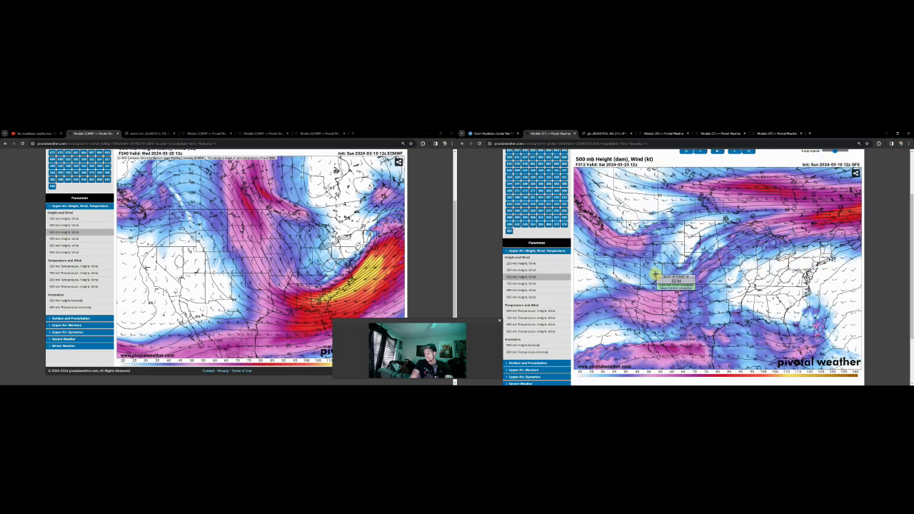
left_click(735, 151)
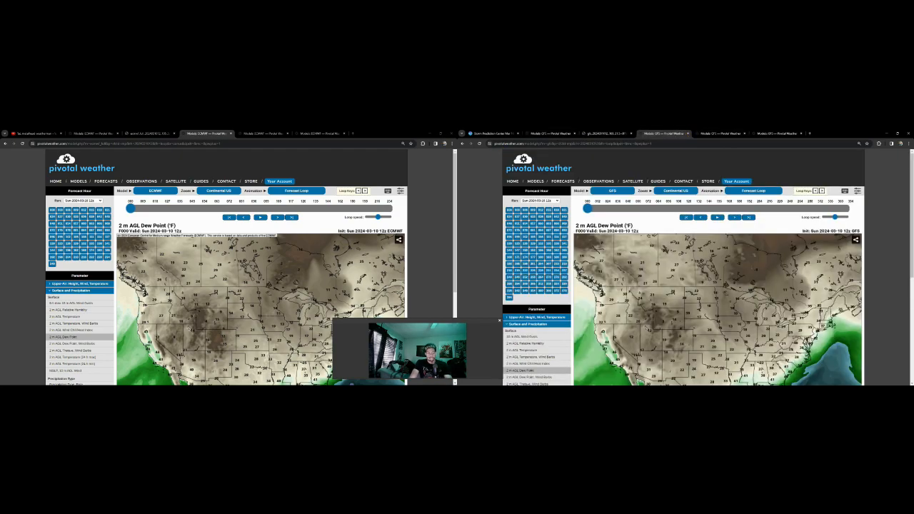
Scroll the Parameter list toward Surface and Precipitation to find 2 m AGL Dew Point.
scroll("down", 3)
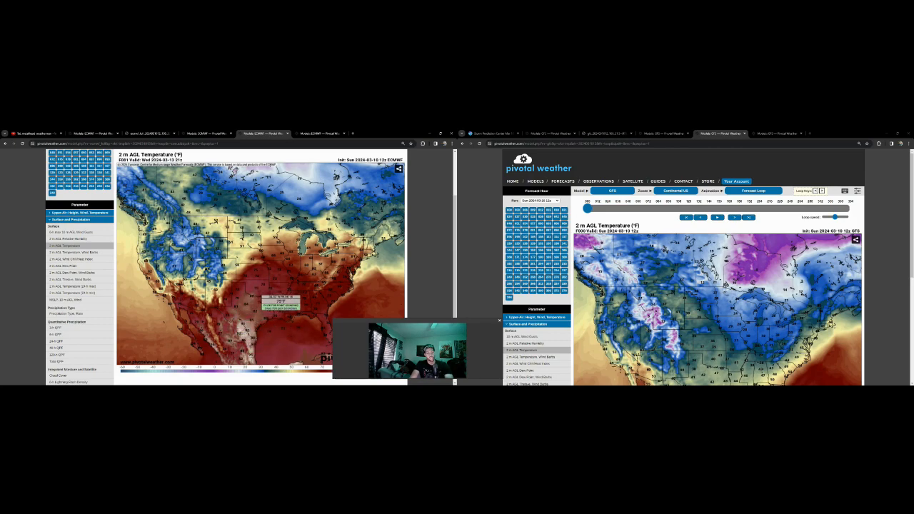
mouse_move(289, 329)
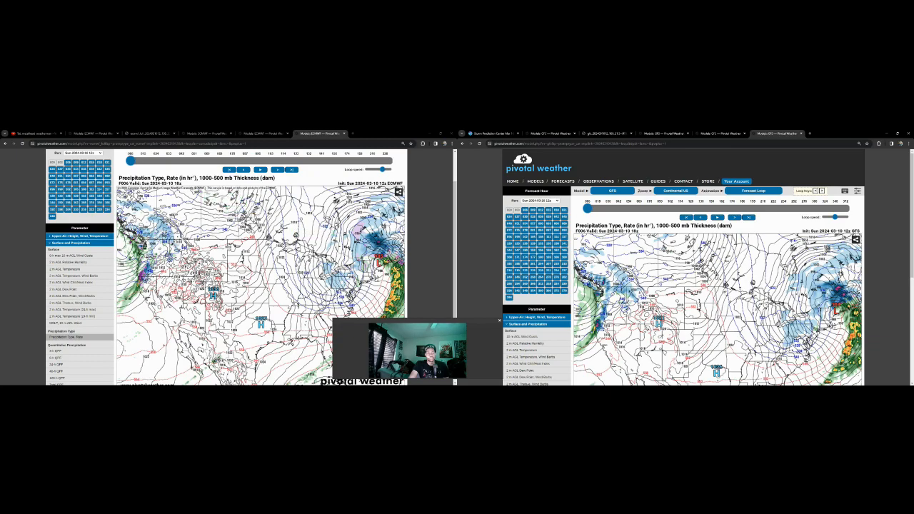
Step the precipitation type maps ahead: ECMWF to Monday 18z, GFS to Sunday 21z.
left_click(280, 170)
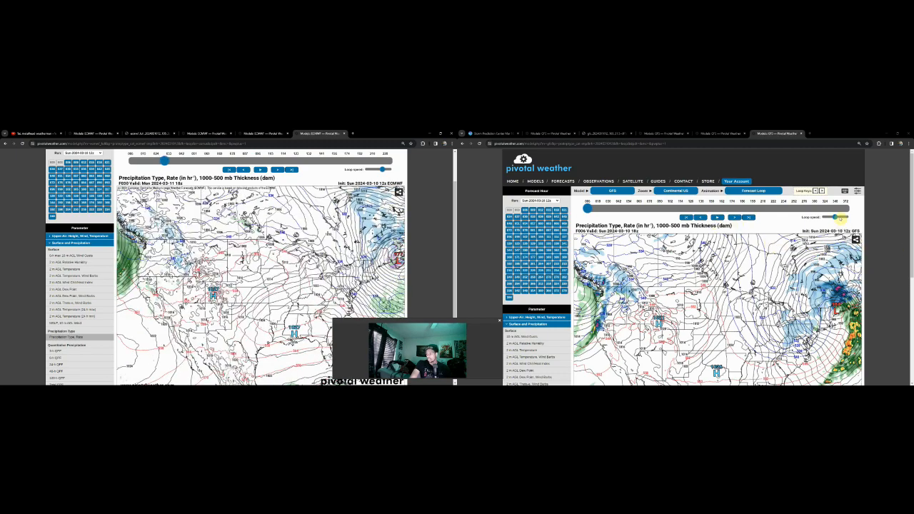
left_click(735, 218)
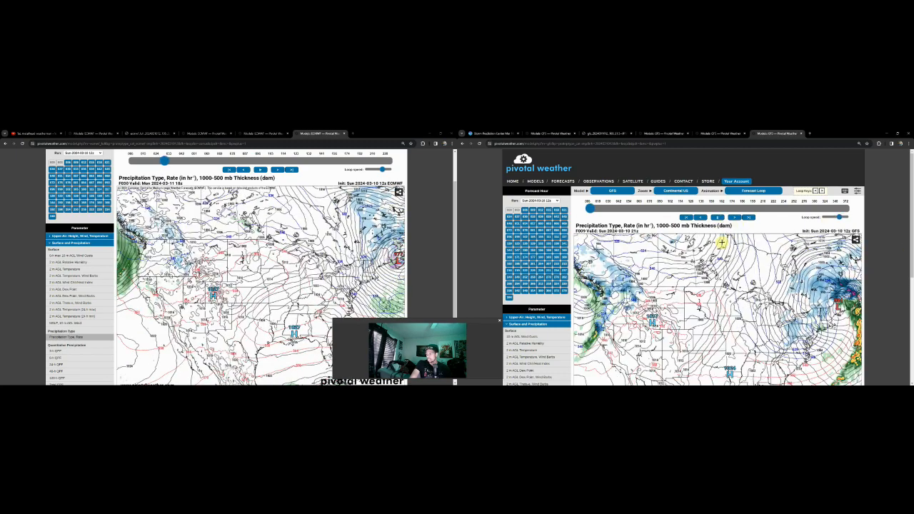